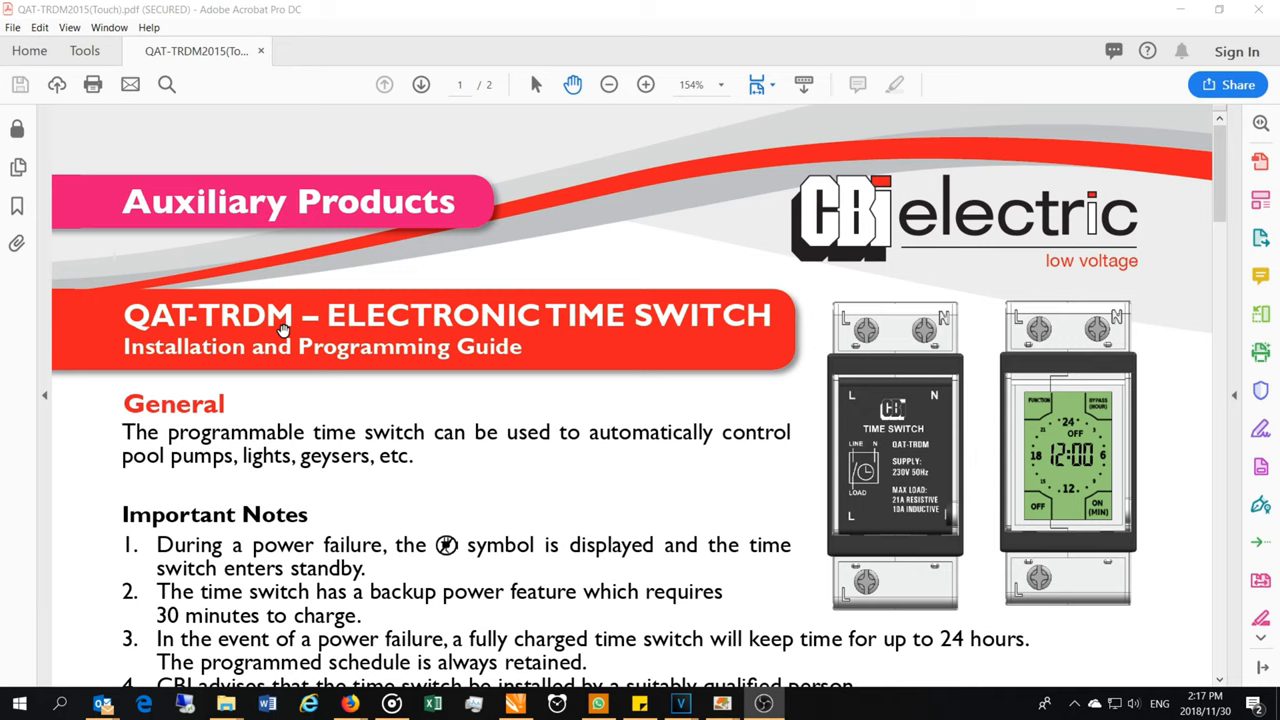
mouse_move(700, 178)
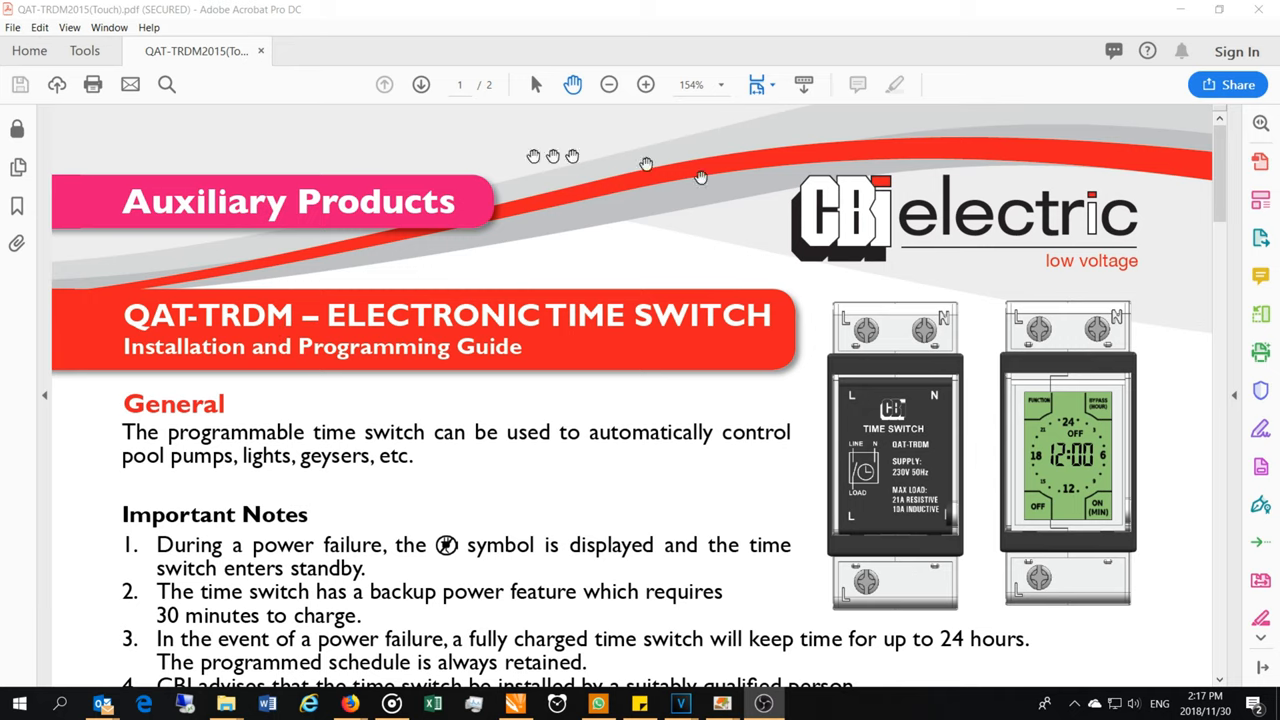